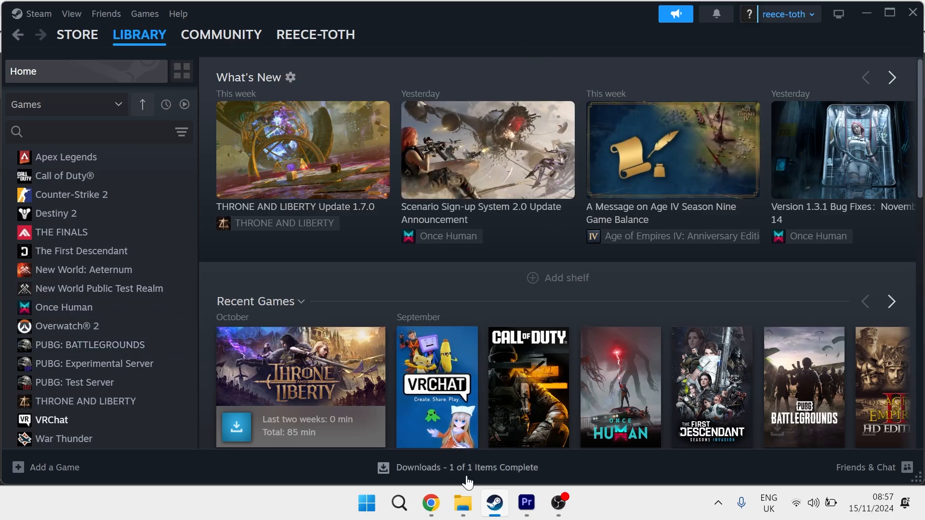
Browse to OS (C:) > Program Files (x86) > Steam > steamapps to reach the common folder
left_click(463, 503)
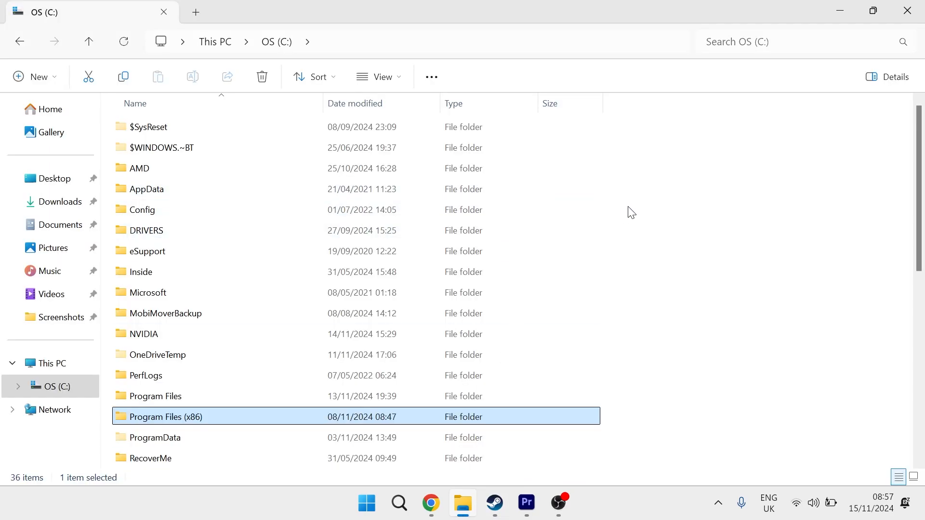
left_click(56, 386)
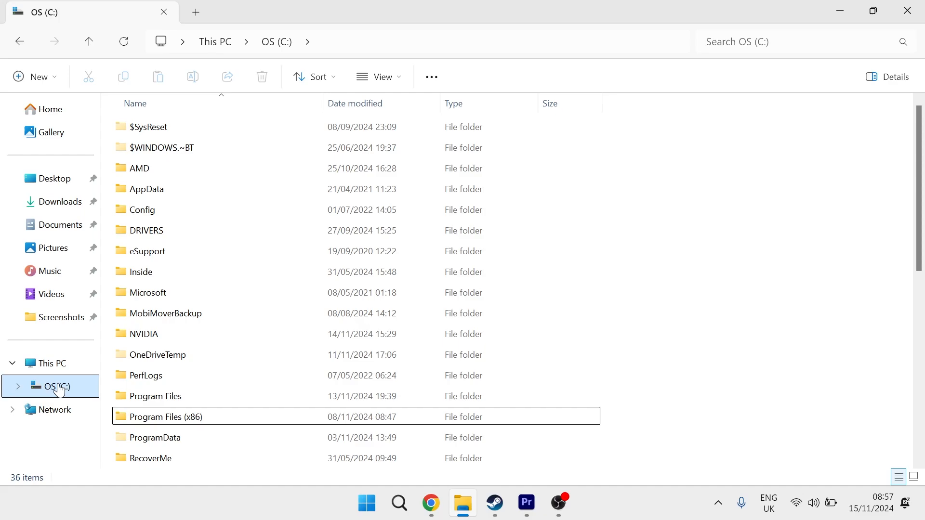
left_click(181, 416)
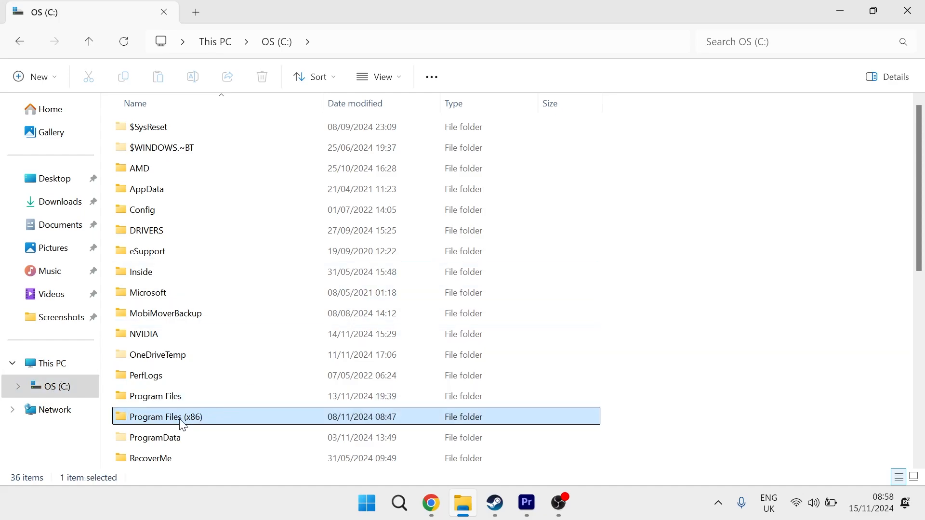
double_click(165, 416)
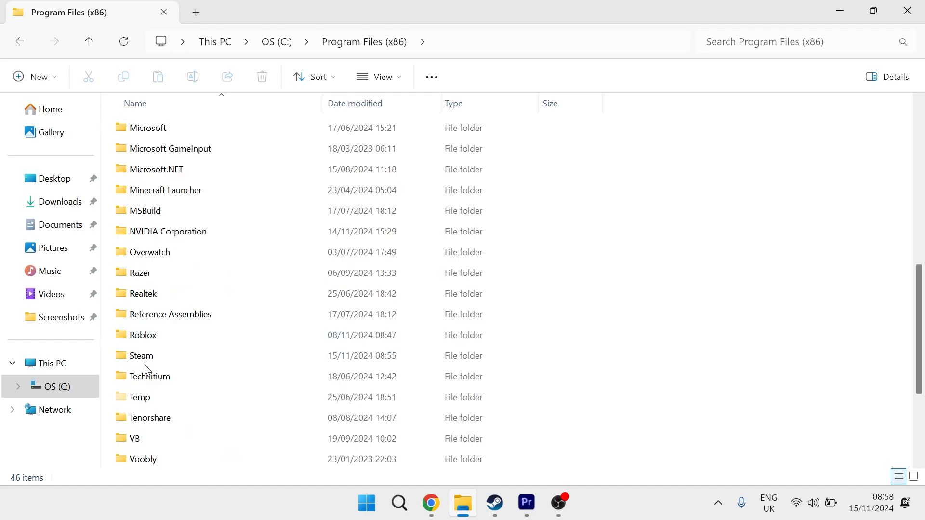
double_click(141, 355)
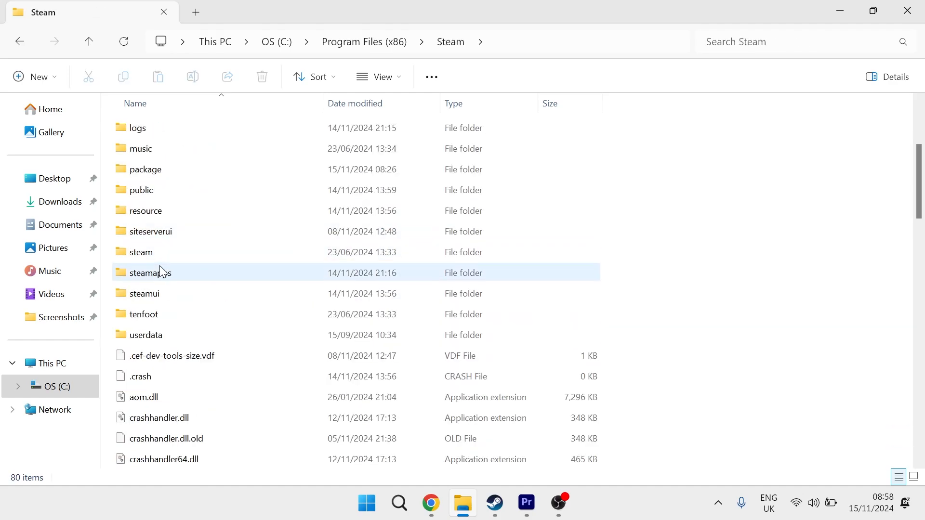
double_click(150, 273)
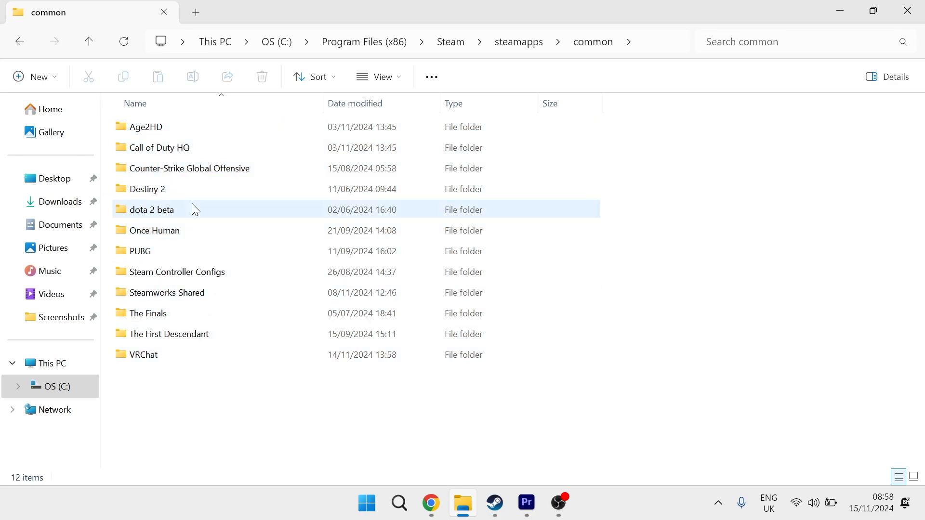
Copy and paste the VRChat folder to create 'VRChat - Copy'
left_click(143, 354)
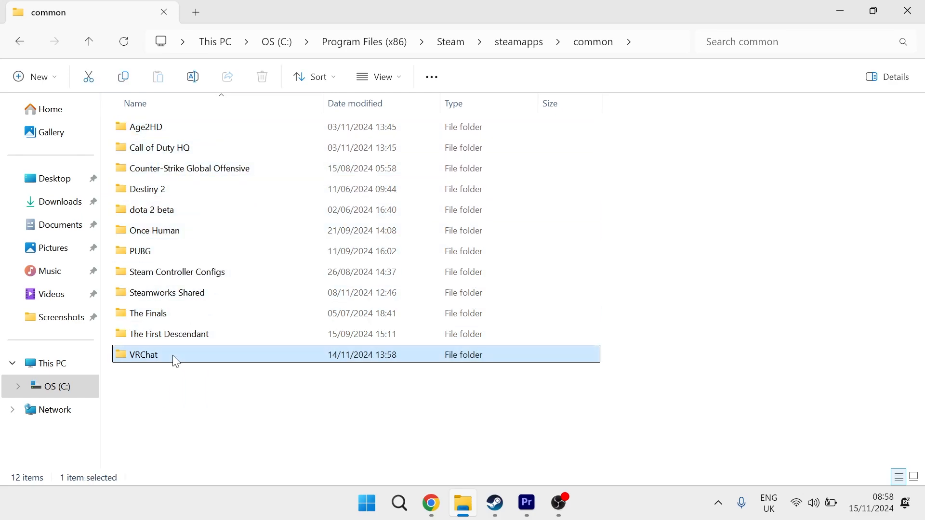
mouse_move(151, 359)
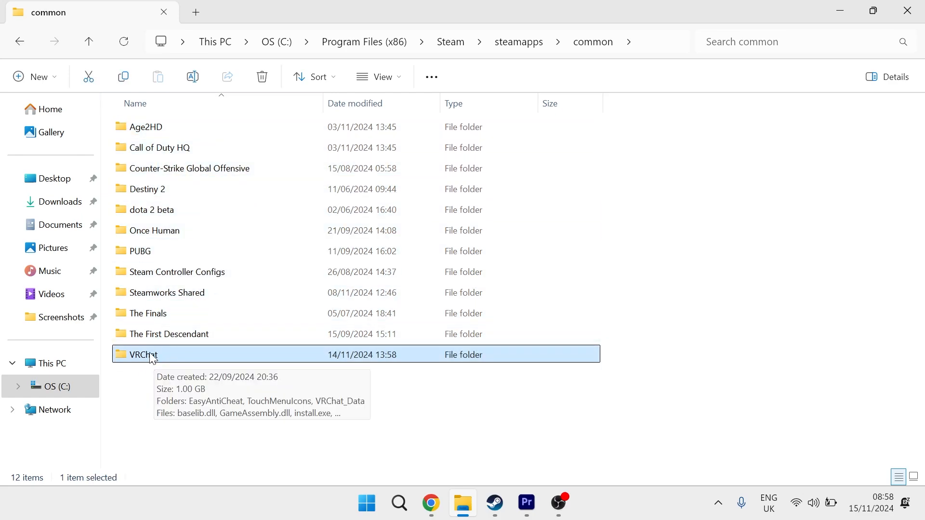
right_click(147, 354)
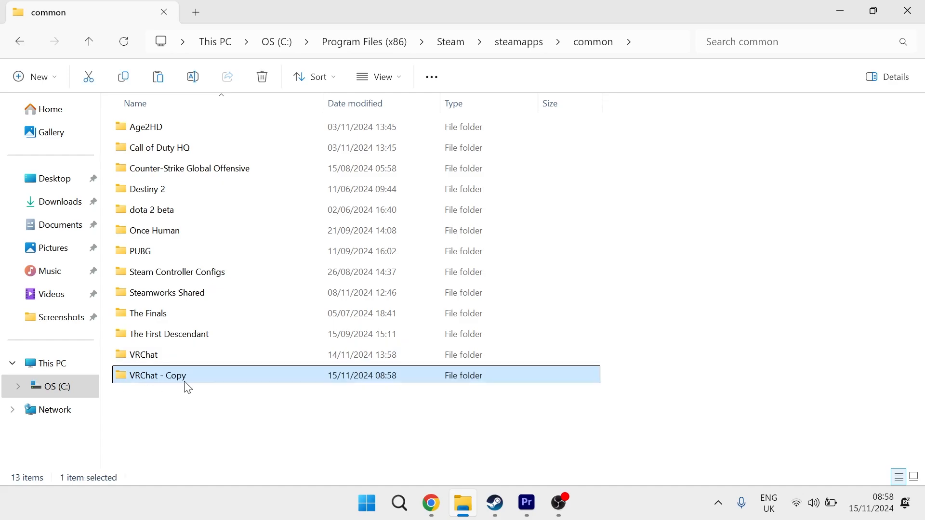
mouse_move(186, 428)
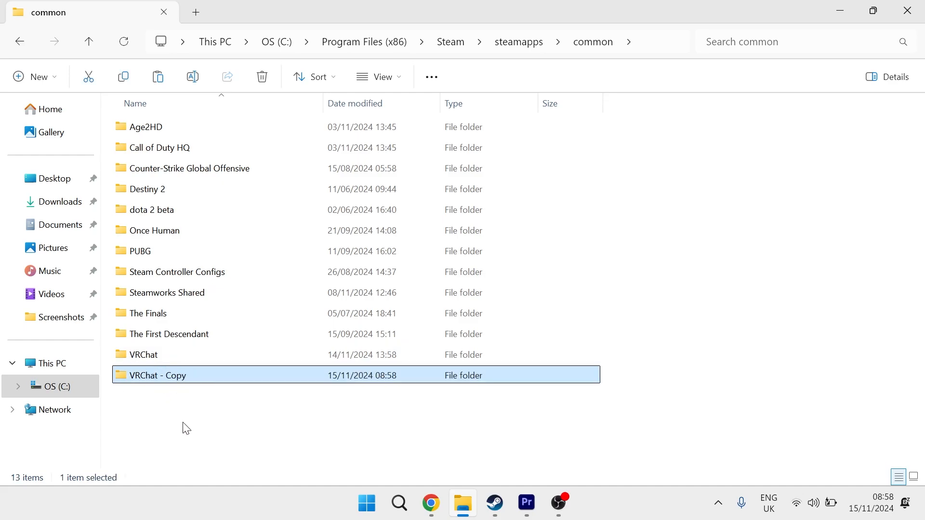
Delete the original VRChat folder and rename the copy to plain 'VRChat'
right_click(142, 355)
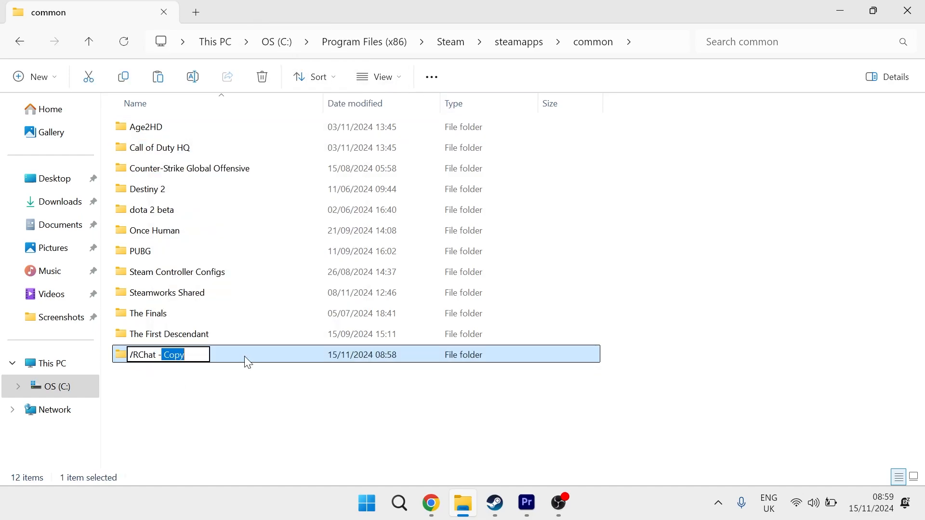
key("Delete")
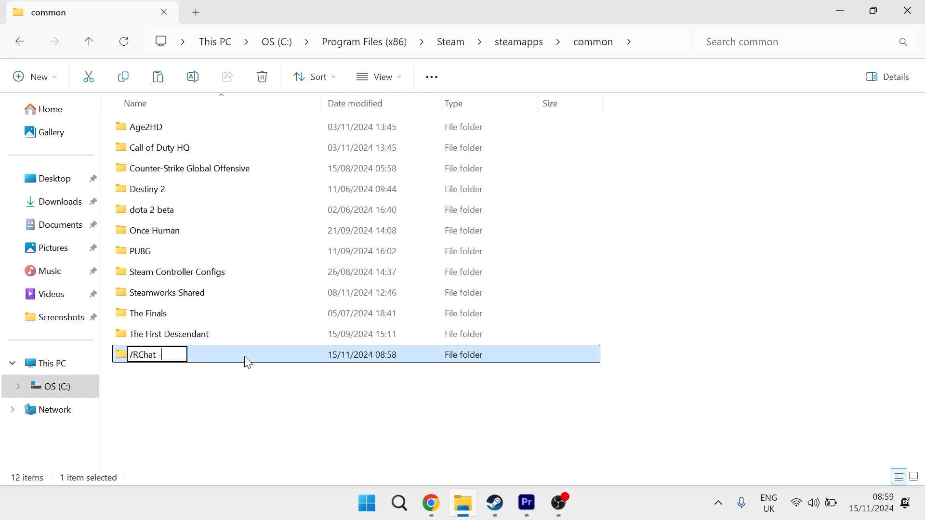
key("Backspace")
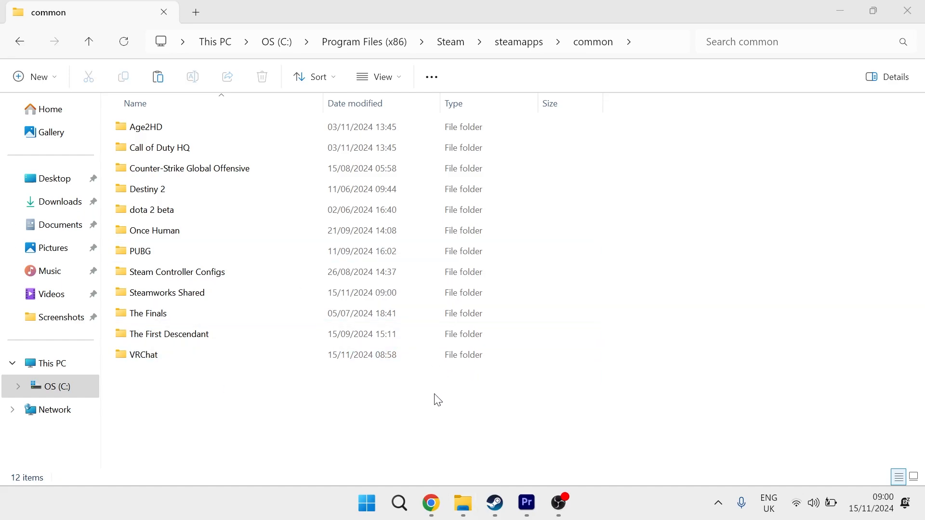
Install VRChat over the existing files on the C: drive so its page shows PLAY
left_click(493, 503)
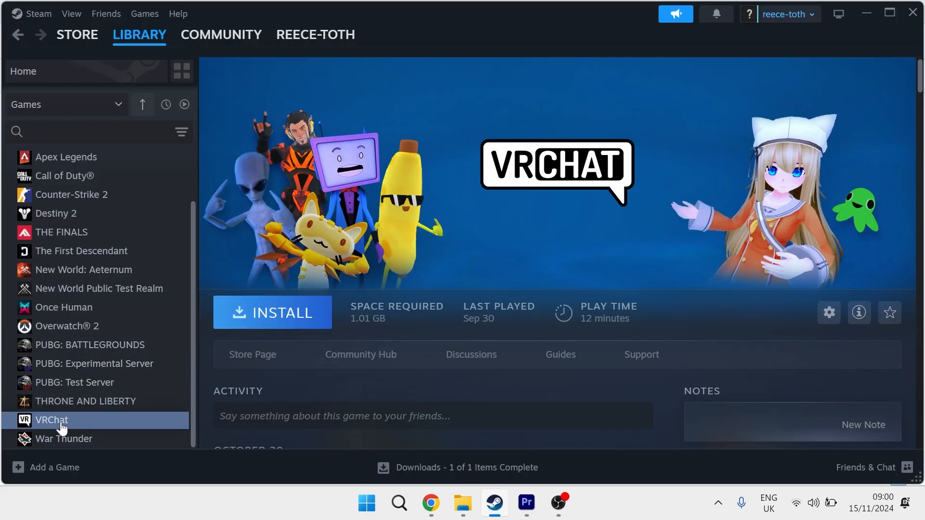
mouse_move(291, 312)
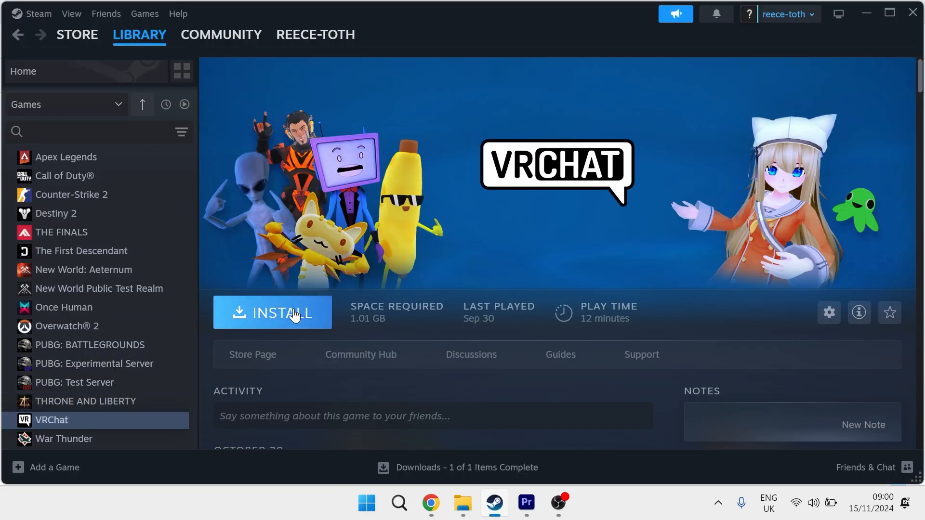
left_click(272, 313)
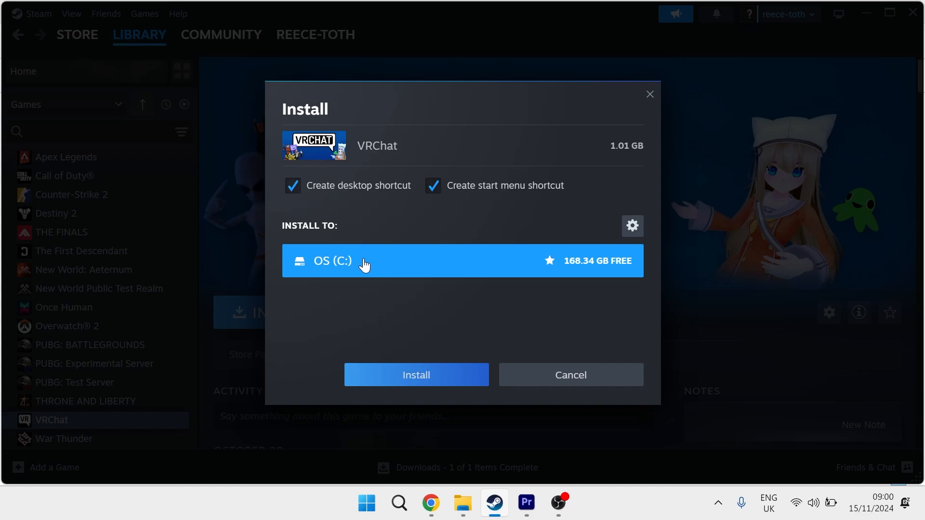
mouse_move(398, 251)
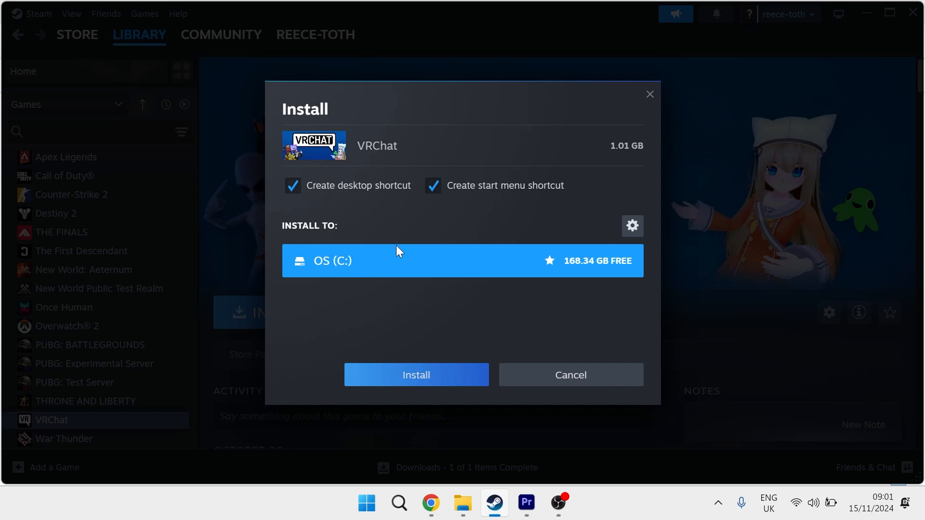
mouse_move(334, 270)
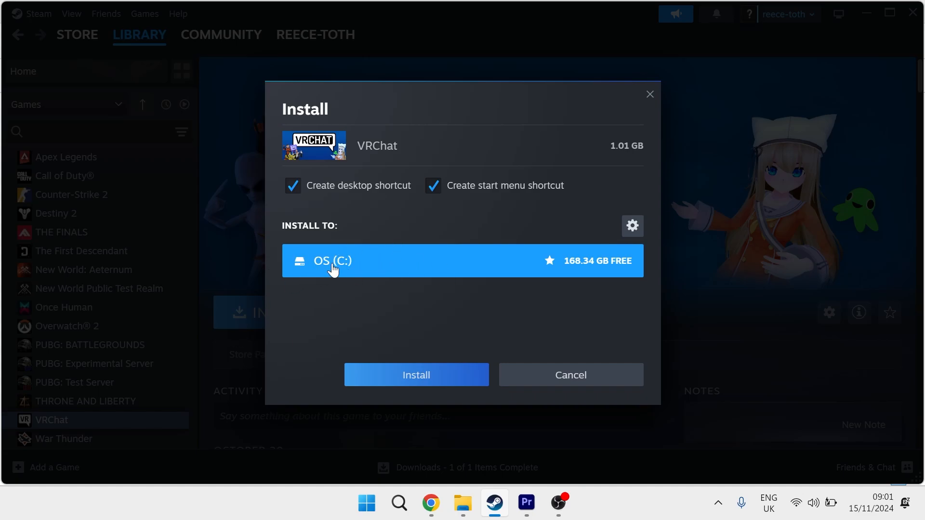
left_click(416, 375)
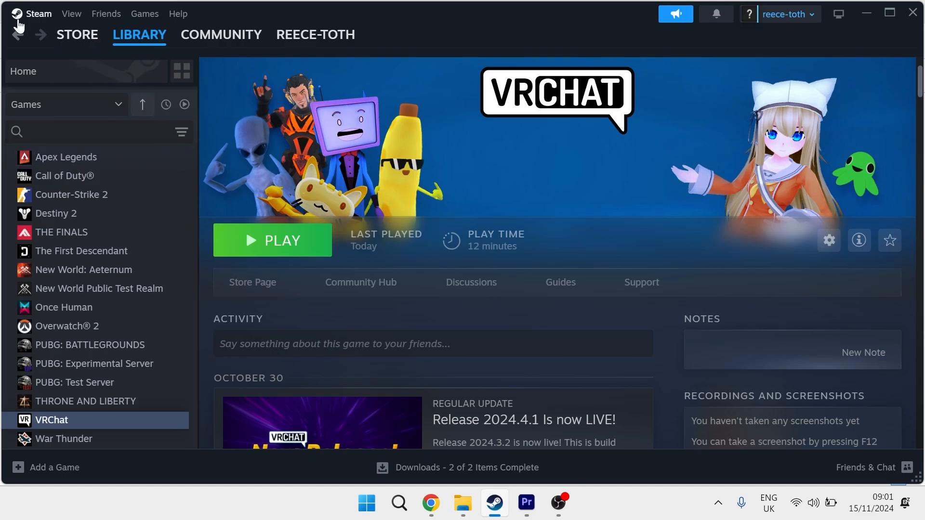
Reach Steam > Settings > Storage and choose Add Drive from the drive dropdown
left_click(38, 14)
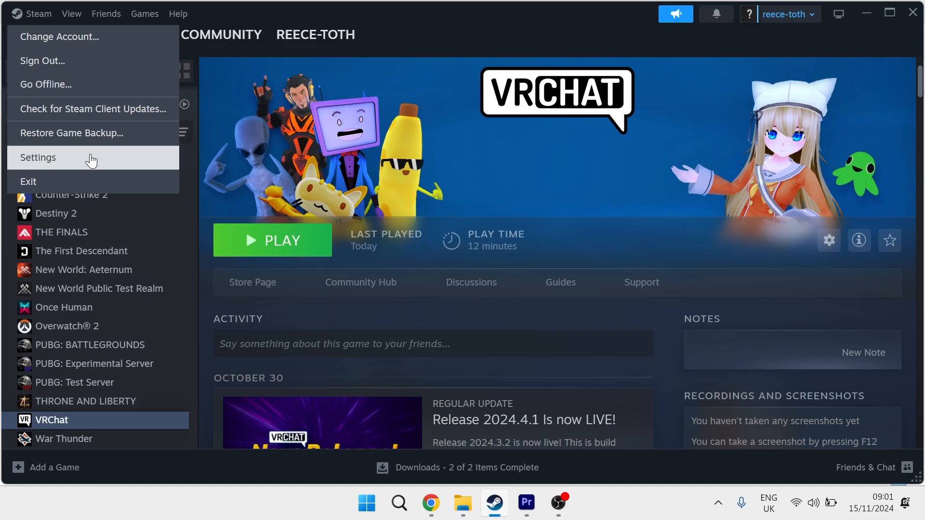
left_click(38, 157)
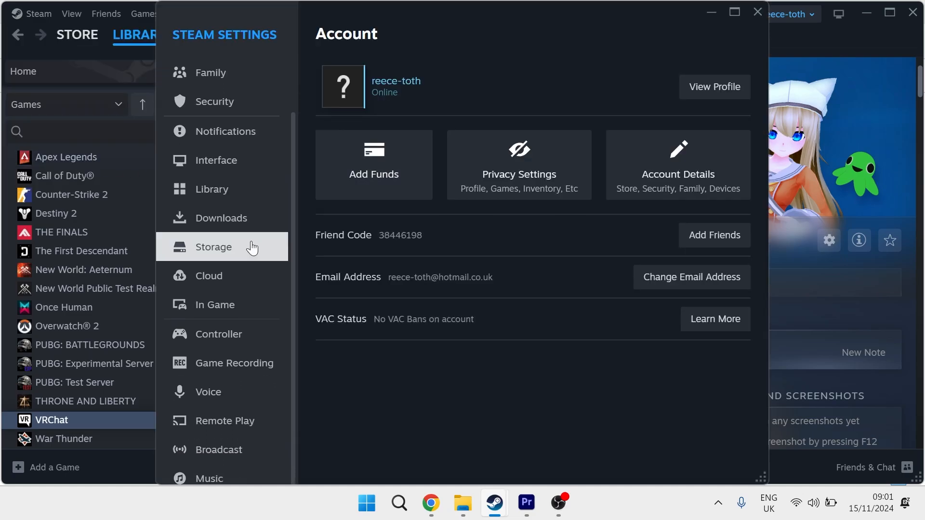
left_click(214, 246)
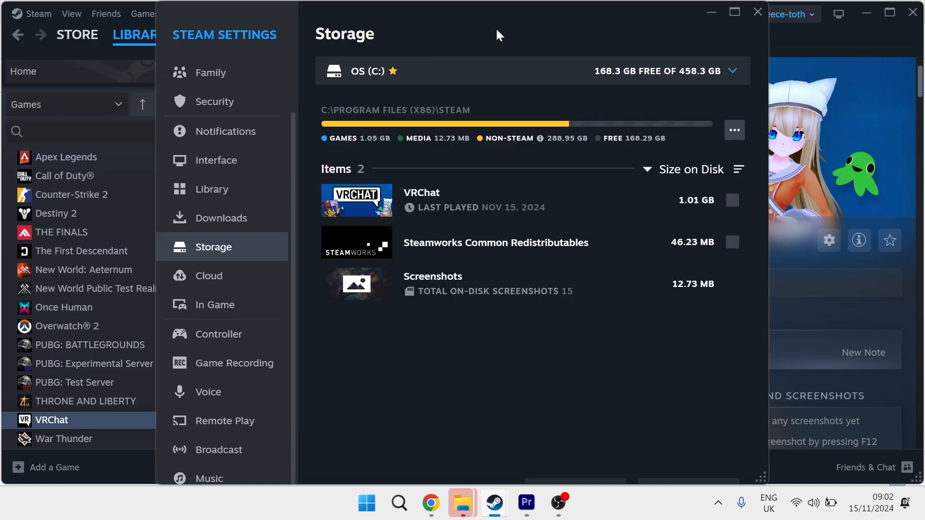
mouse_move(457, 28)
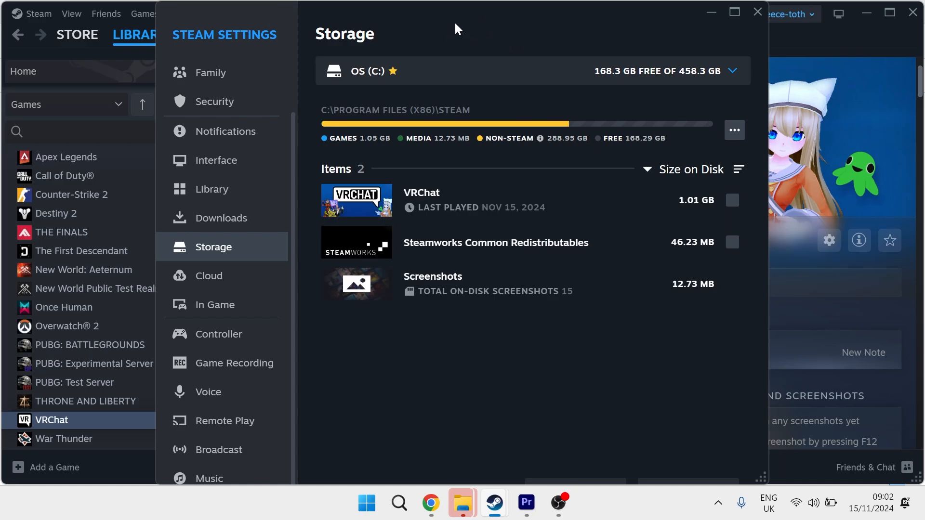
mouse_move(475, 52)
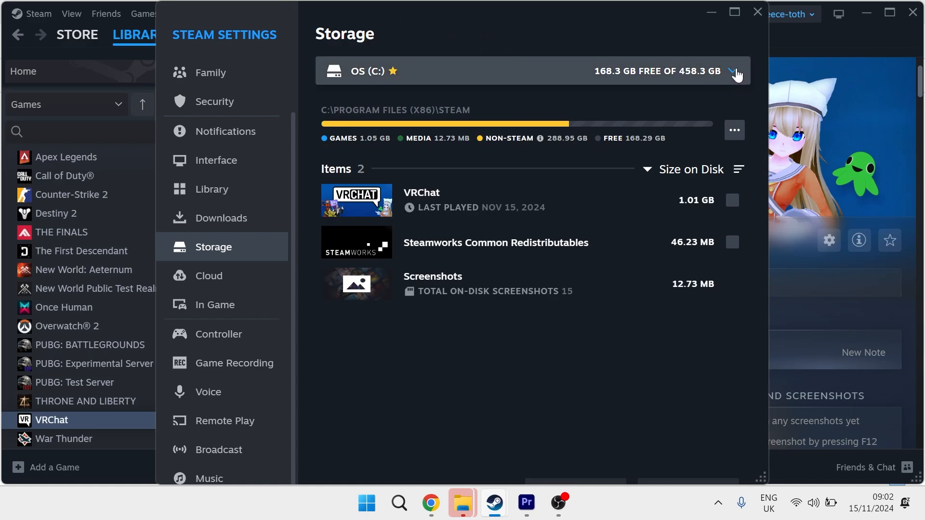
left_click(736, 70)
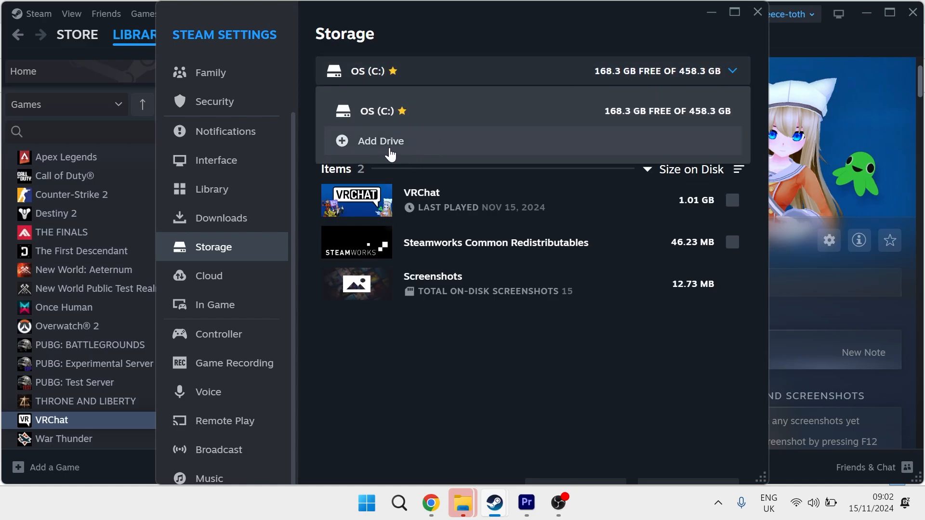
left_click(380, 141)
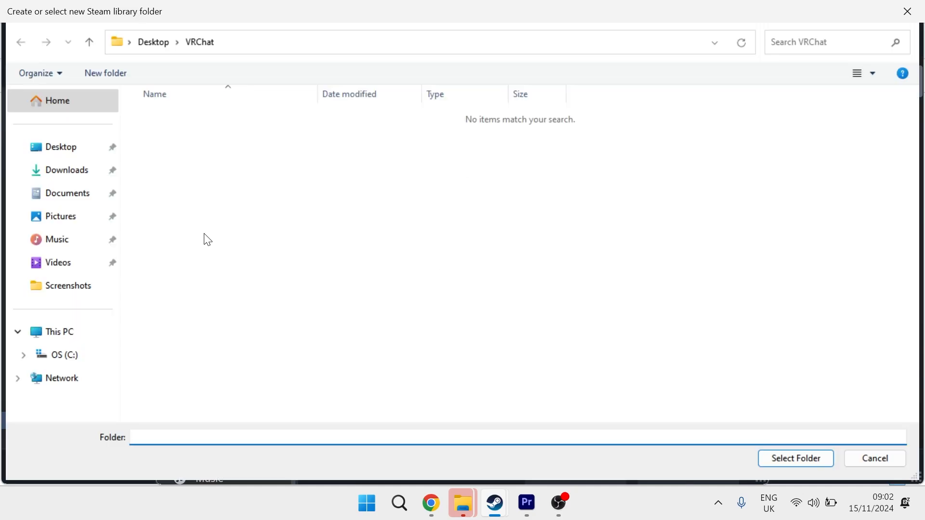
mouse_move(260, 226)
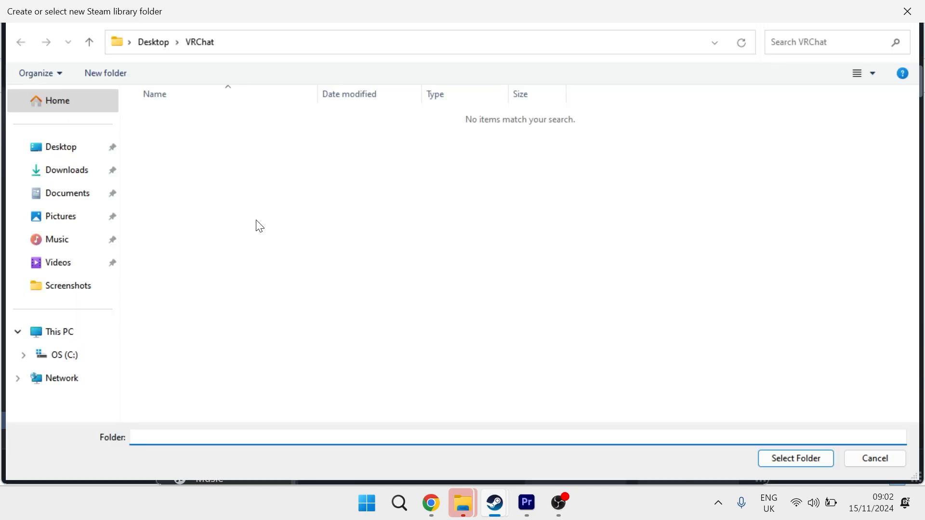
Select C: > Program Files (x86) > Steam as the new library folder
left_click(62, 354)
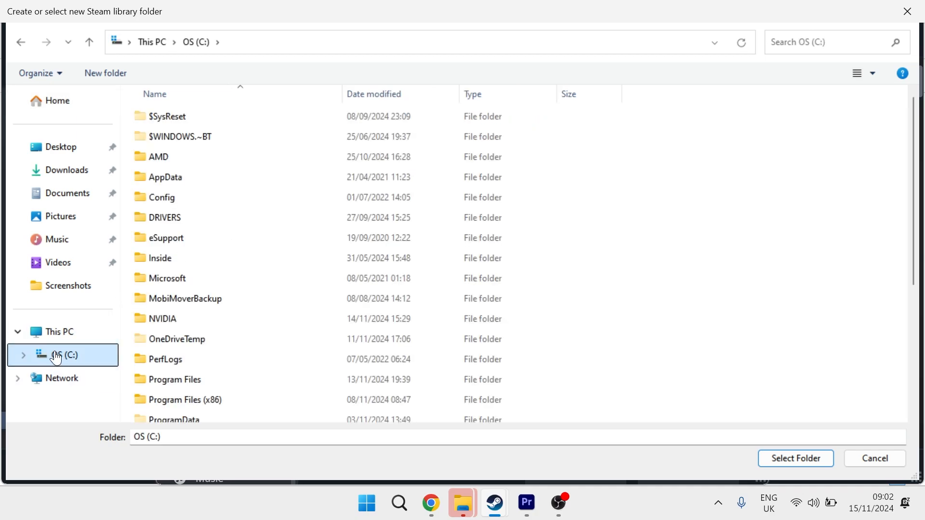
mouse_move(702, 297)
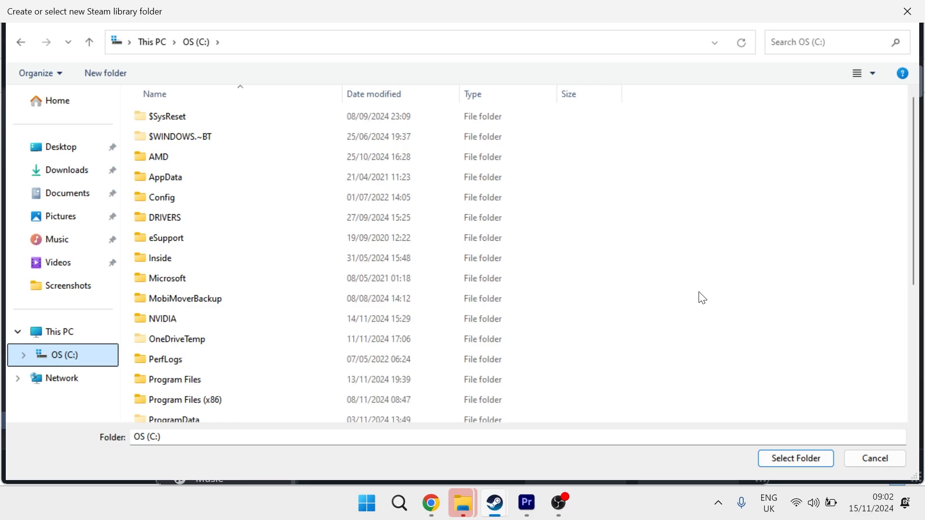
mouse_move(674, 288)
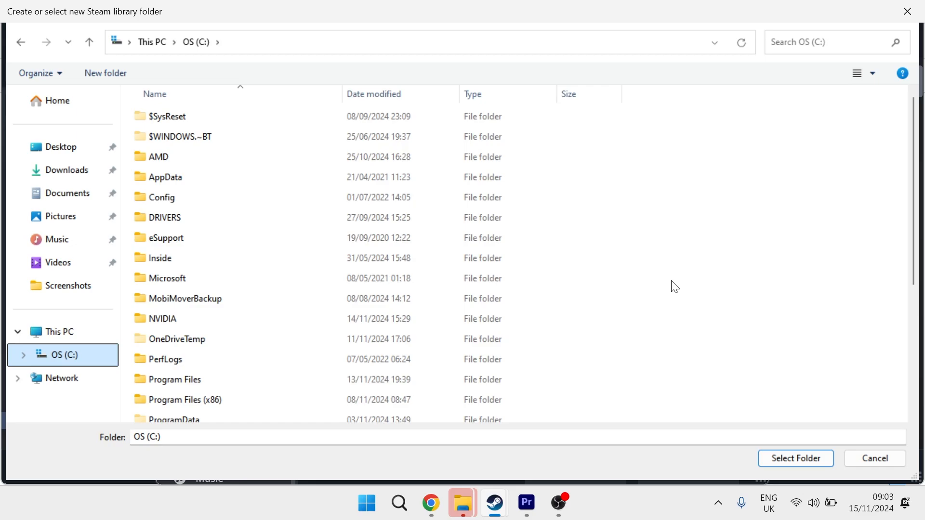
double_click(182, 399)
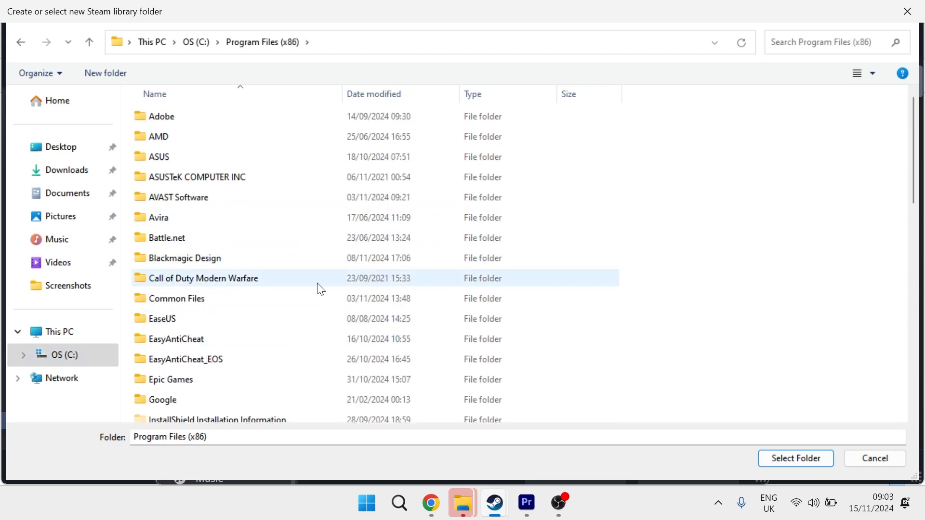
scroll("down", 3)
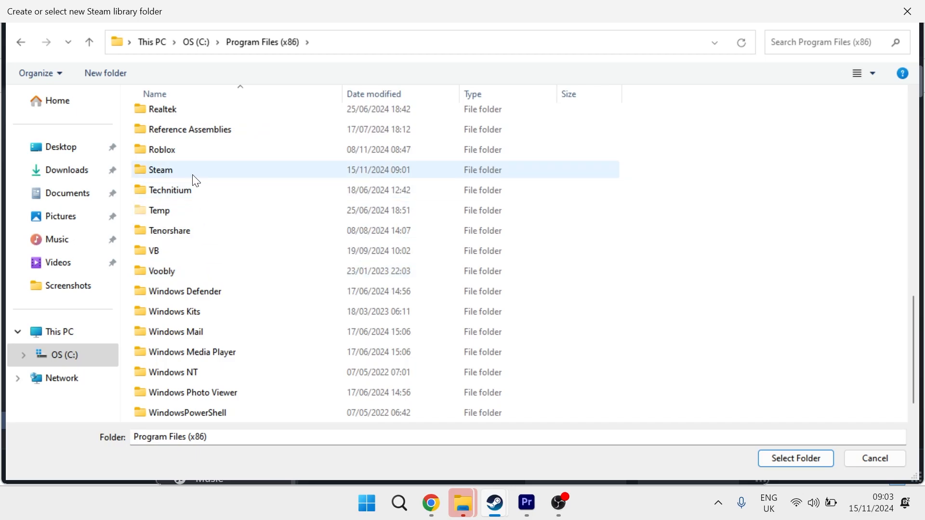
left_click(160, 170)
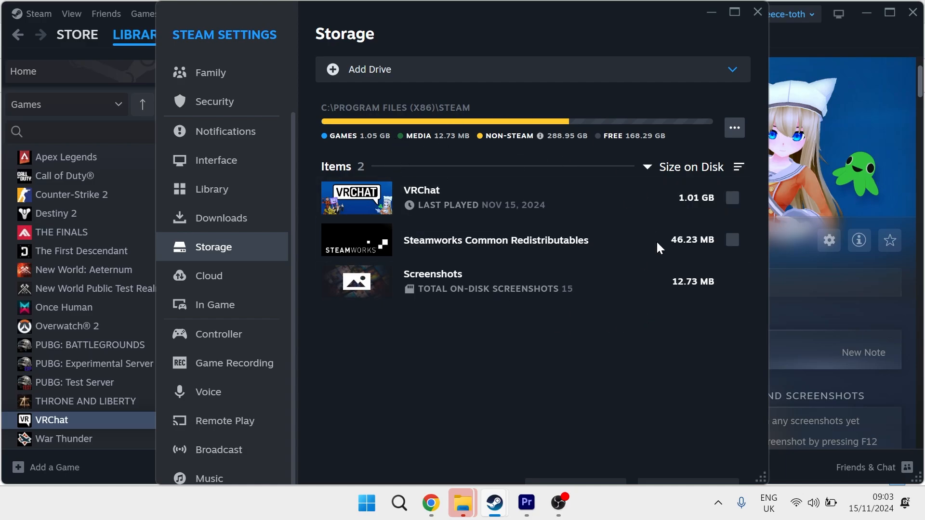
mouse_move(782, 4)
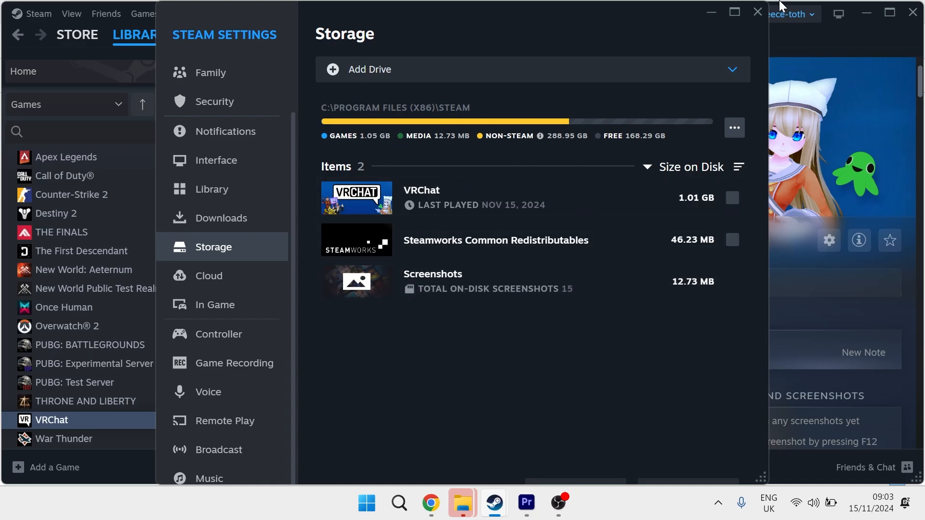
Close Settings to return to VRChat's library page with its green PLAY button
left_click(758, 12)
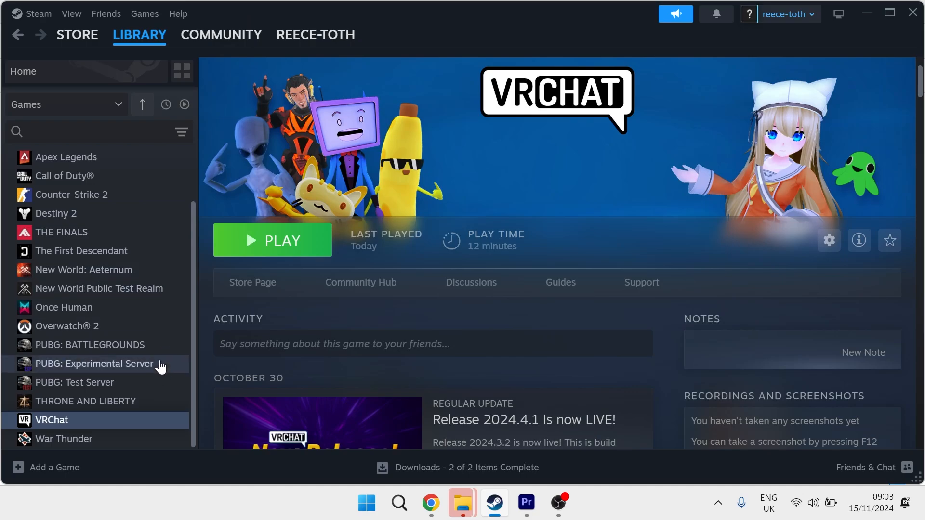
mouse_move(489, 174)
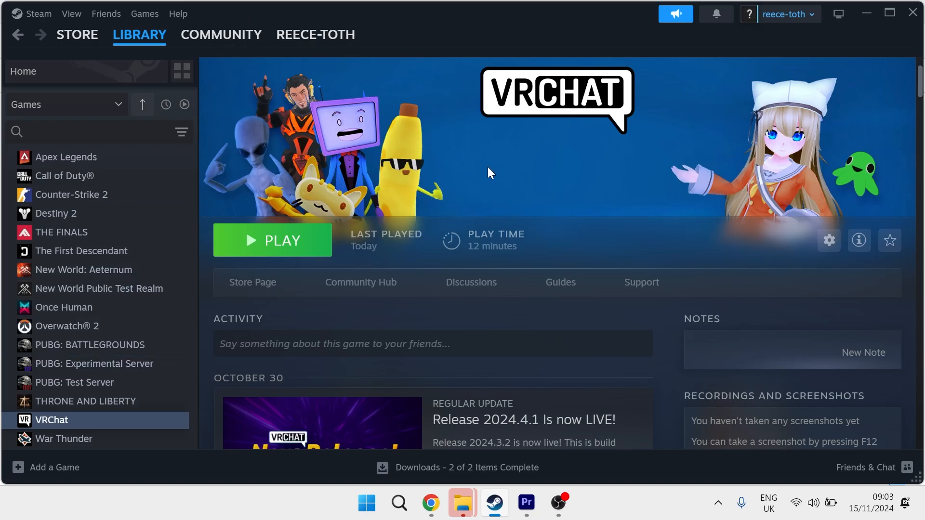
mouse_move(544, 271)
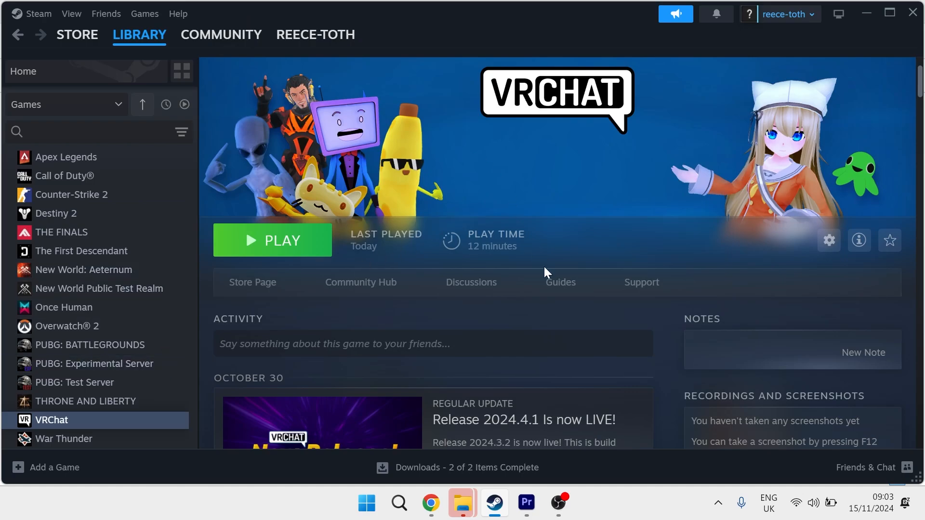